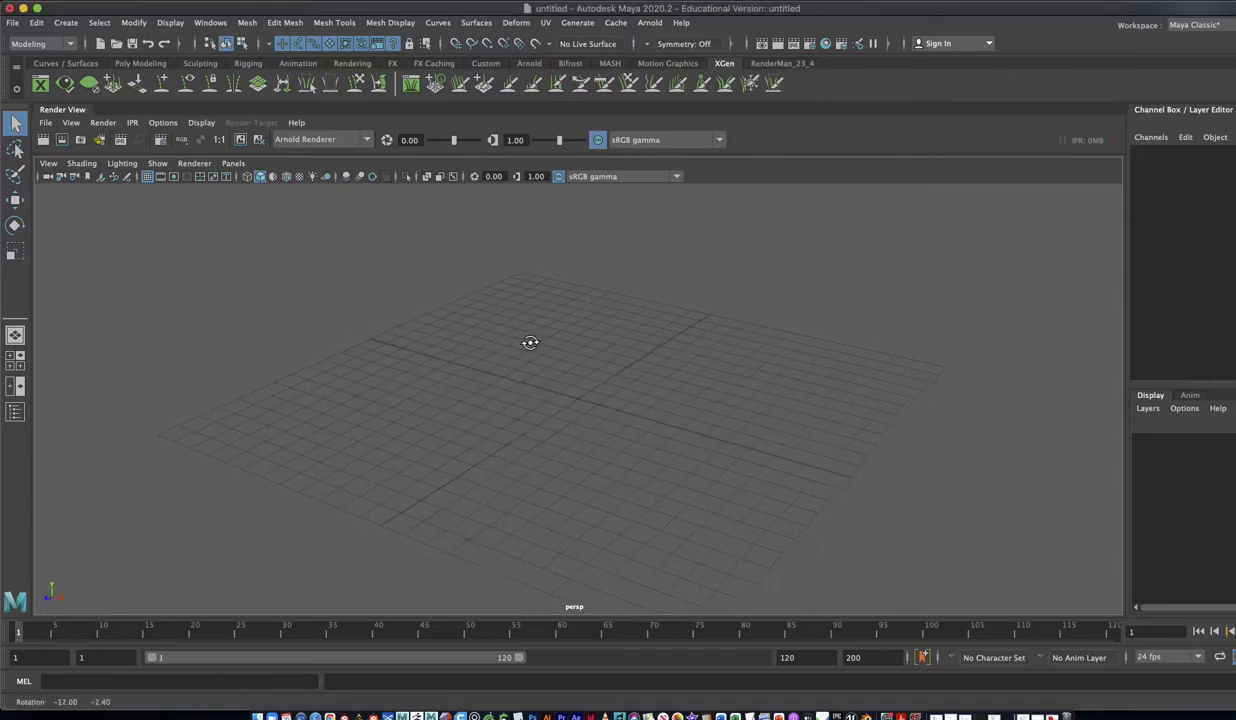
# Create a polygon plane and tilt it about 68 degrees on X.
pyautogui.moveTo(530, 343); pyautogui.dragTo(546, 369)
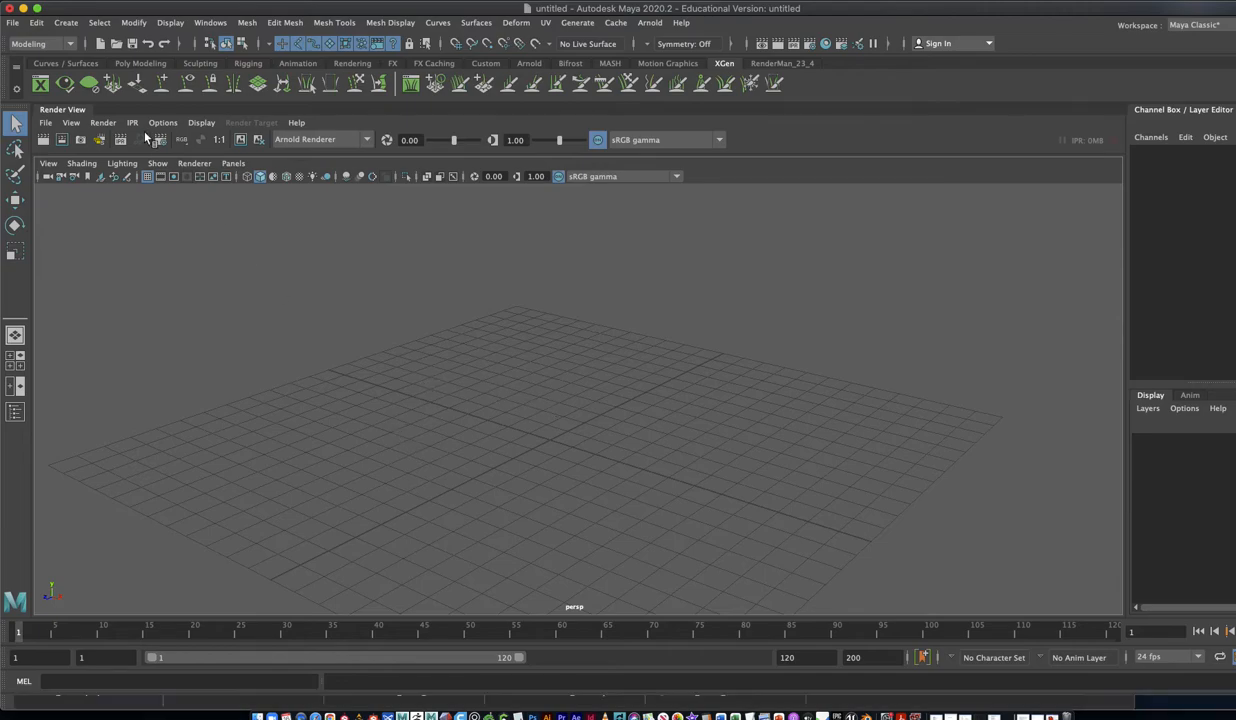
pyautogui.click(65, 22)
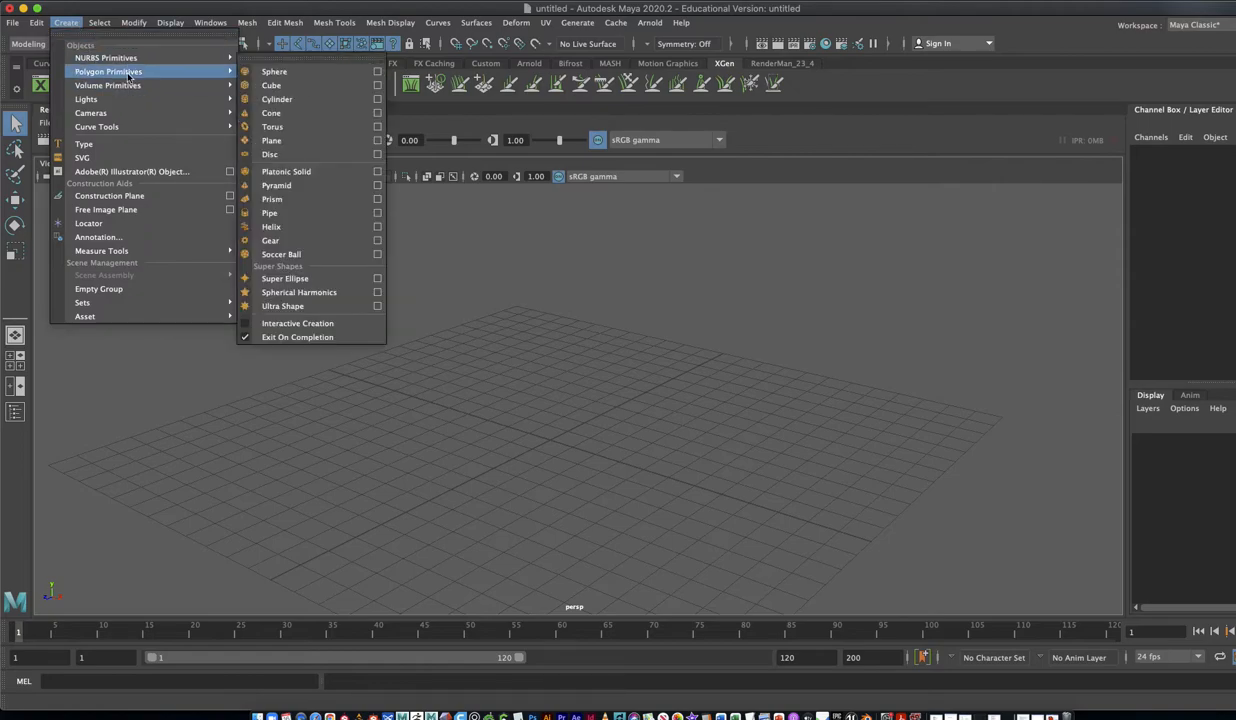
pyautogui.moveTo(286, 171)
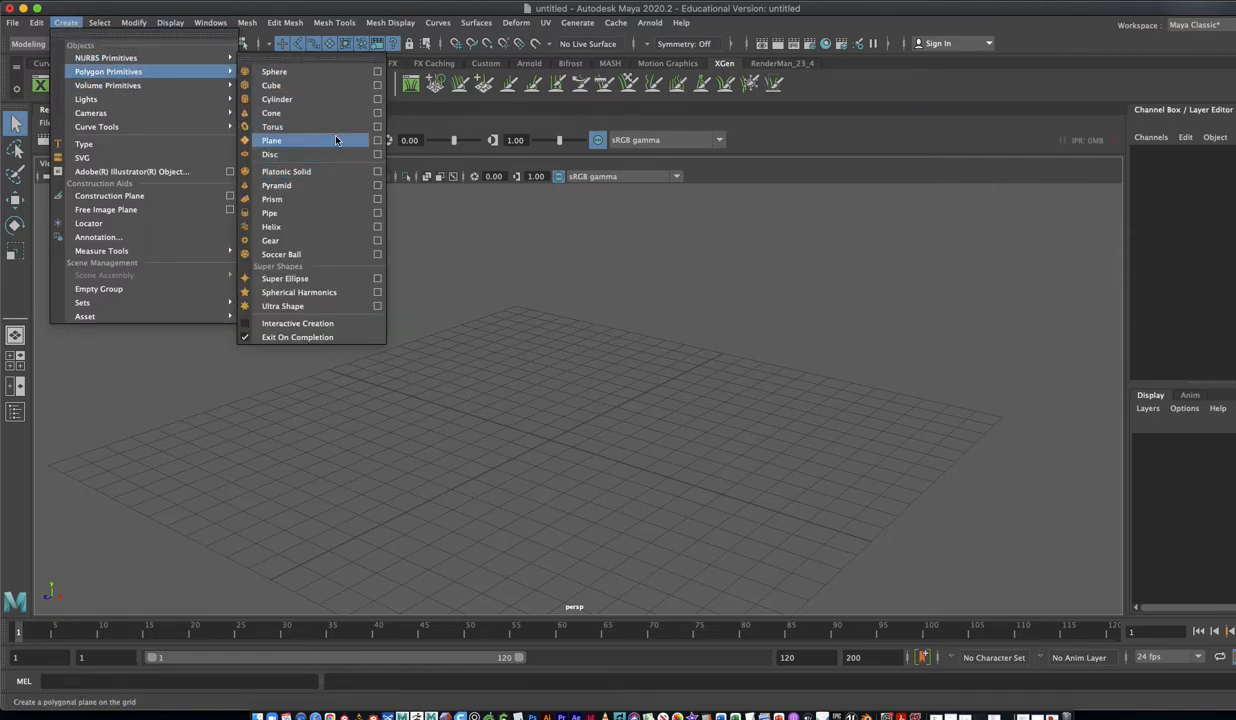
pyautogui.click(271, 140)
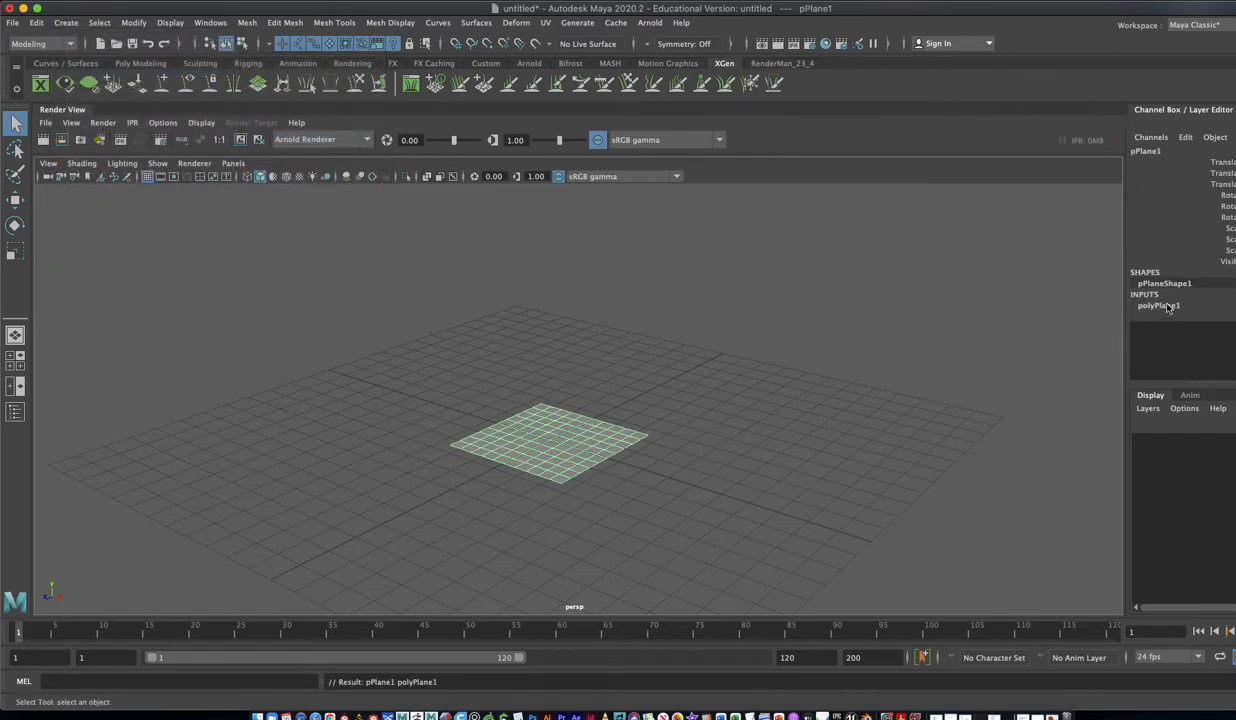
pyautogui.click(1158, 305)
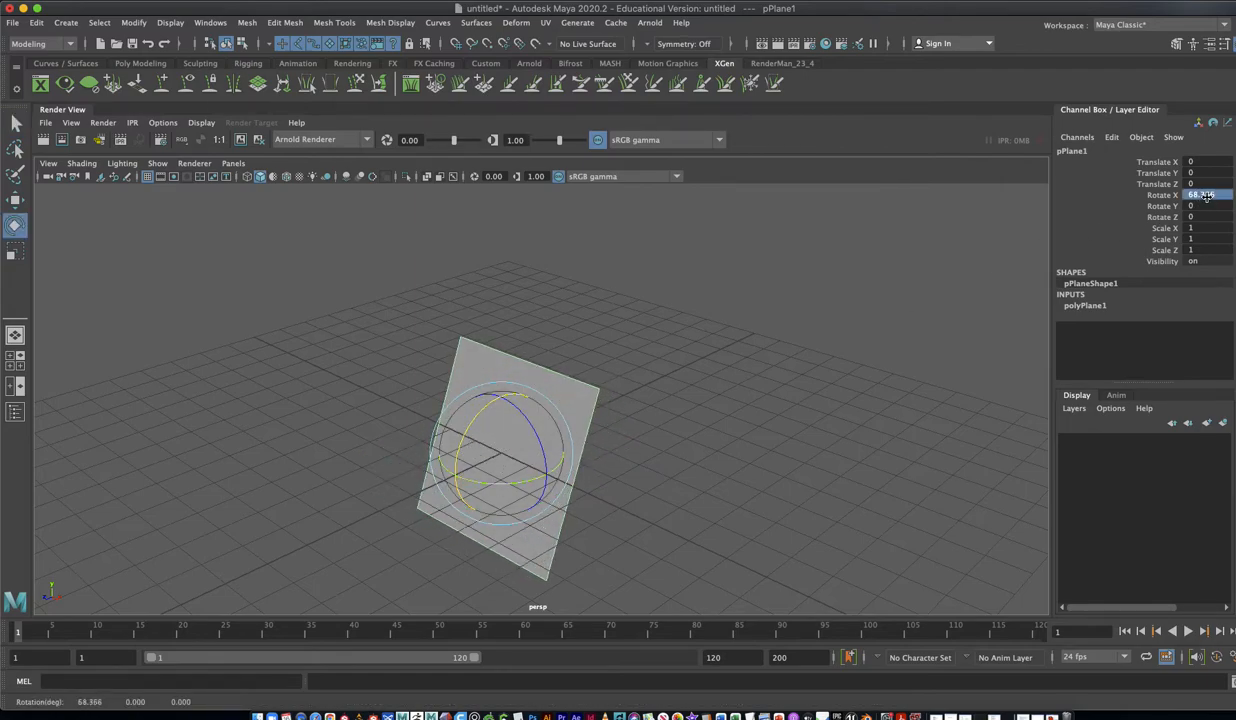
# Set Rotate X to 90, Translate Y 4.139, Scale X 1.432, and dolly closer.
pyautogui.click(1200, 195)
pyautogui.write('90')
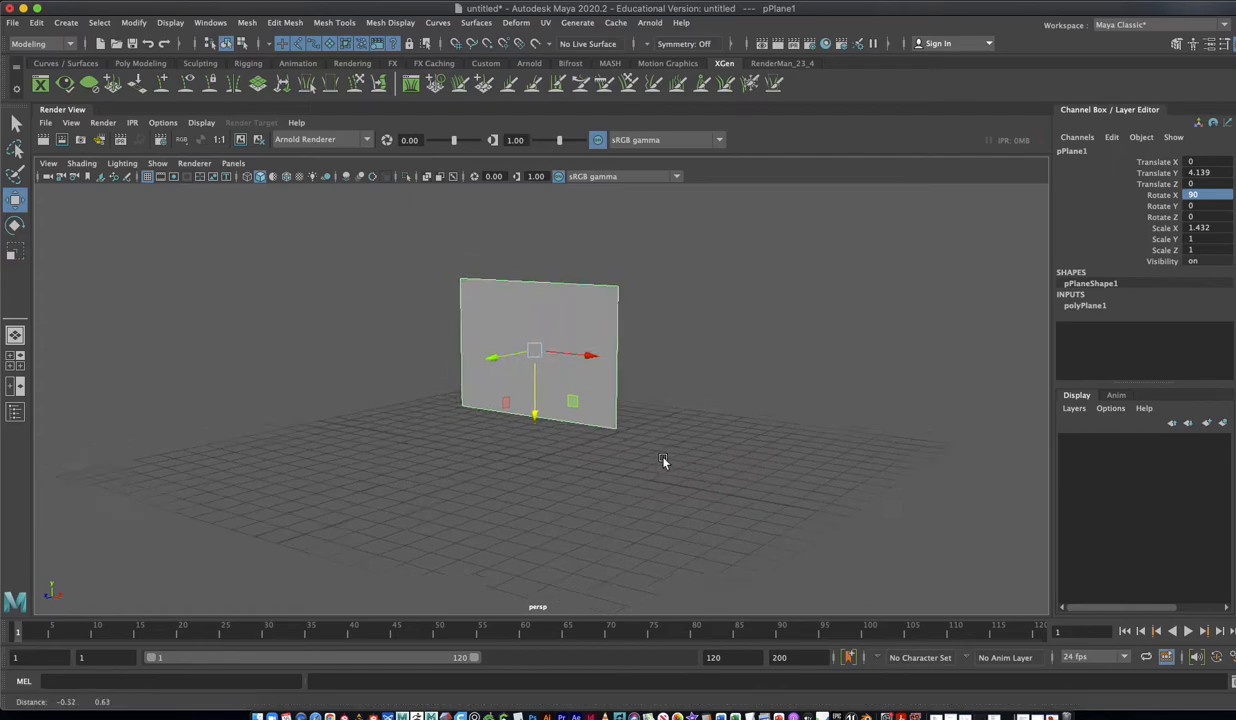
pyautogui.moveTo(663, 461); pyautogui.dragTo(680, 420)
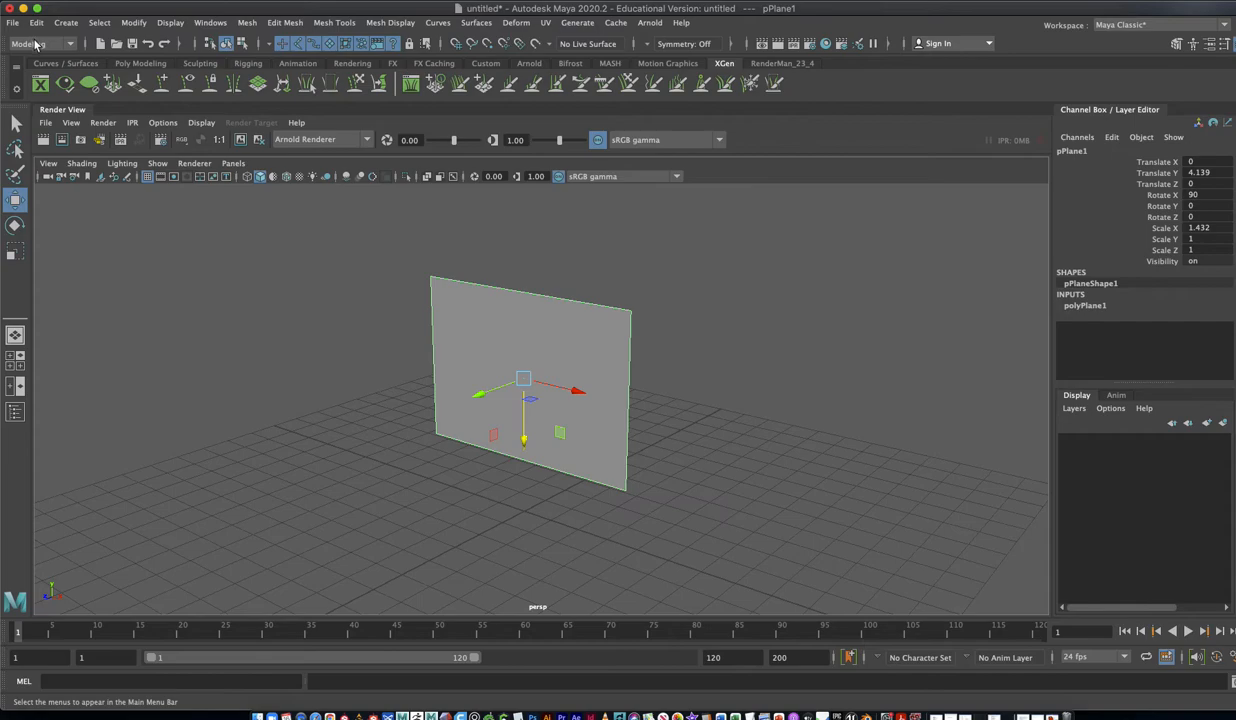
# Switch to the Rendering menu set and assign a new Lambert material to the plane.
pyautogui.click(42, 43)
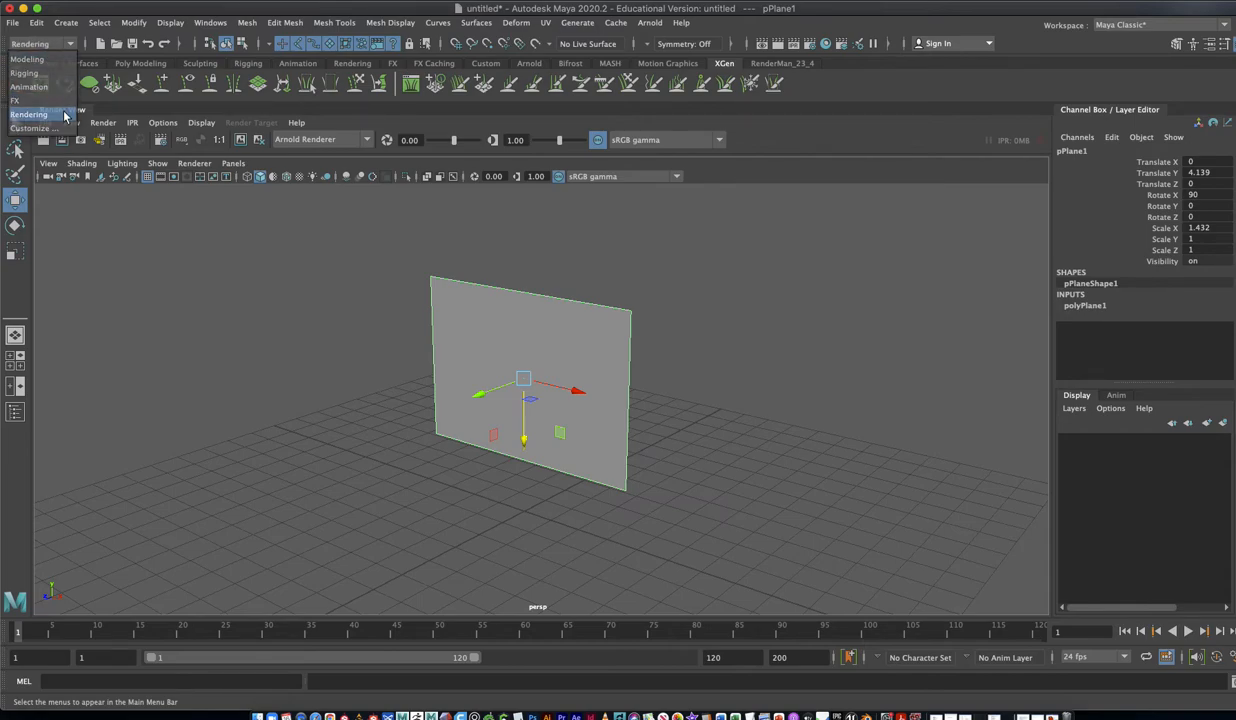
pyautogui.click(29, 113)
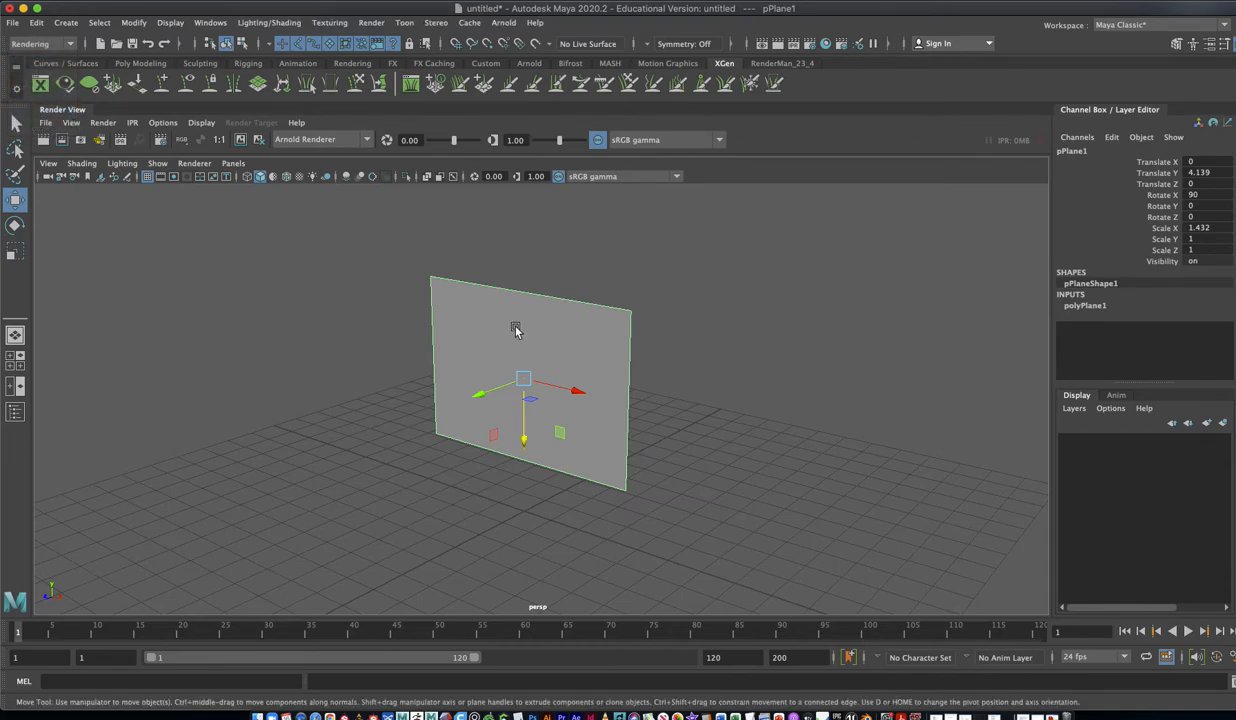
pyautogui.moveTo(547, 360)
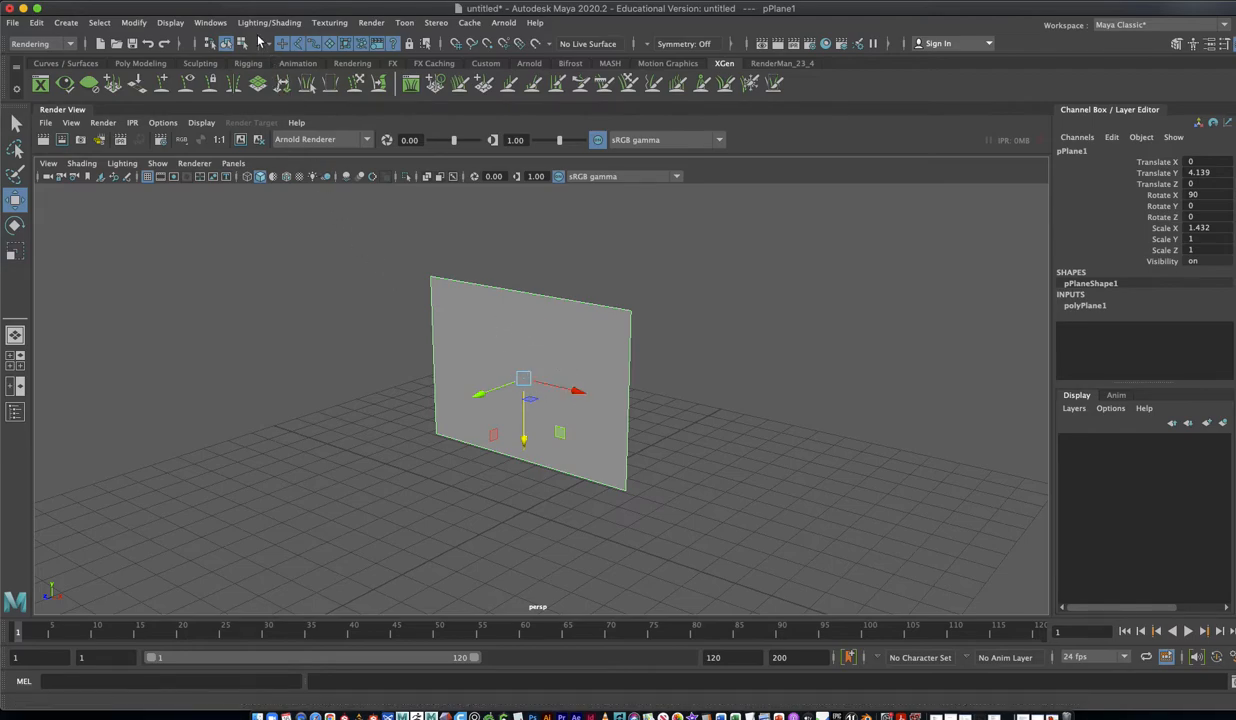
pyautogui.click(268, 22)
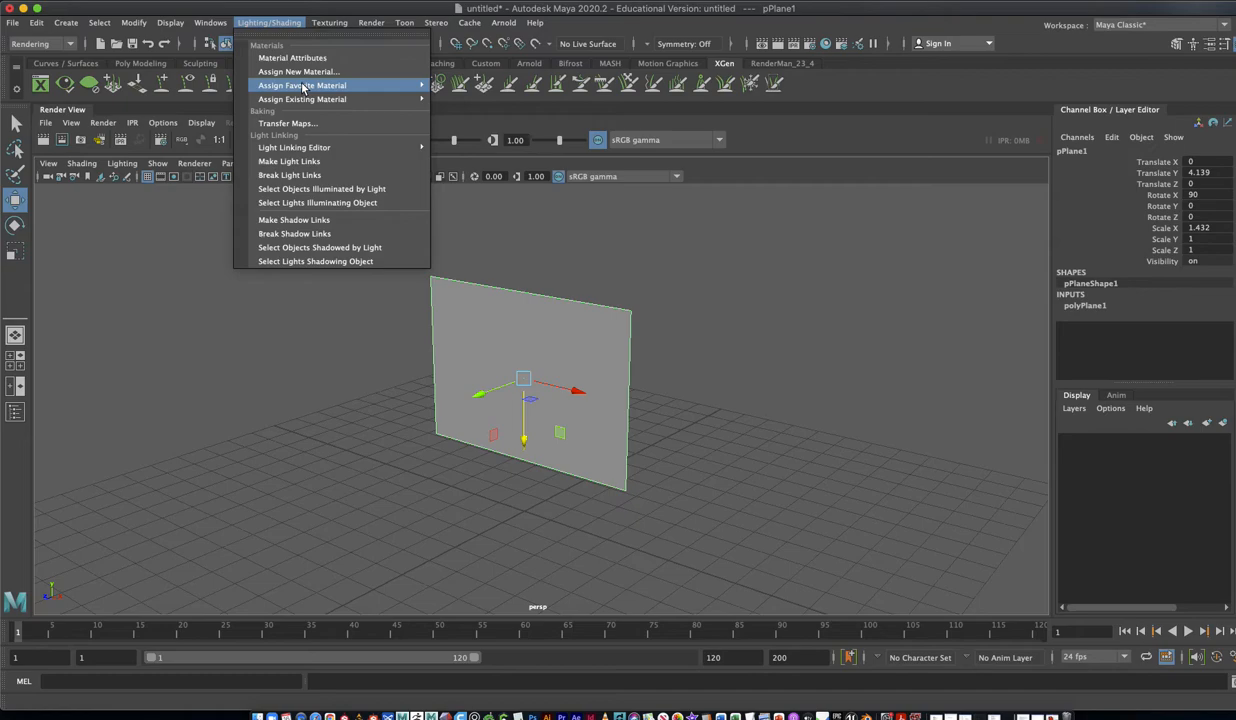
pyautogui.click(297, 71)
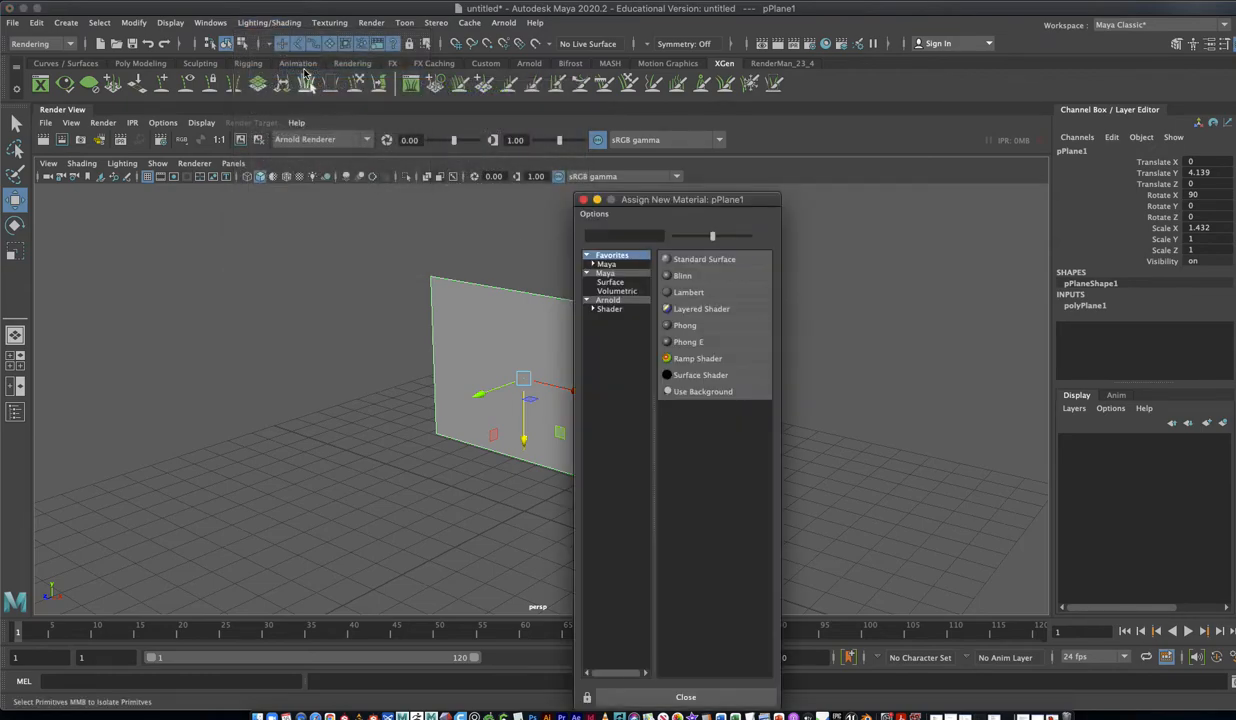
pyautogui.click(688, 292)
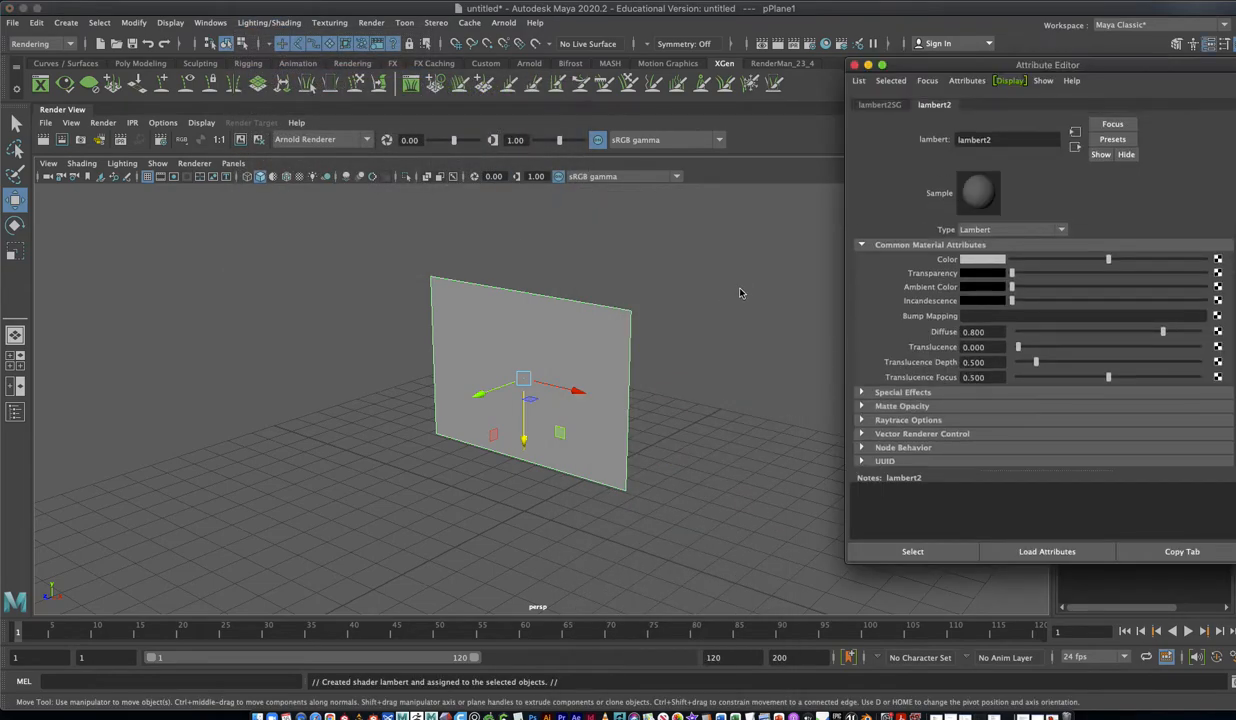
pyautogui.moveTo(903, 265)
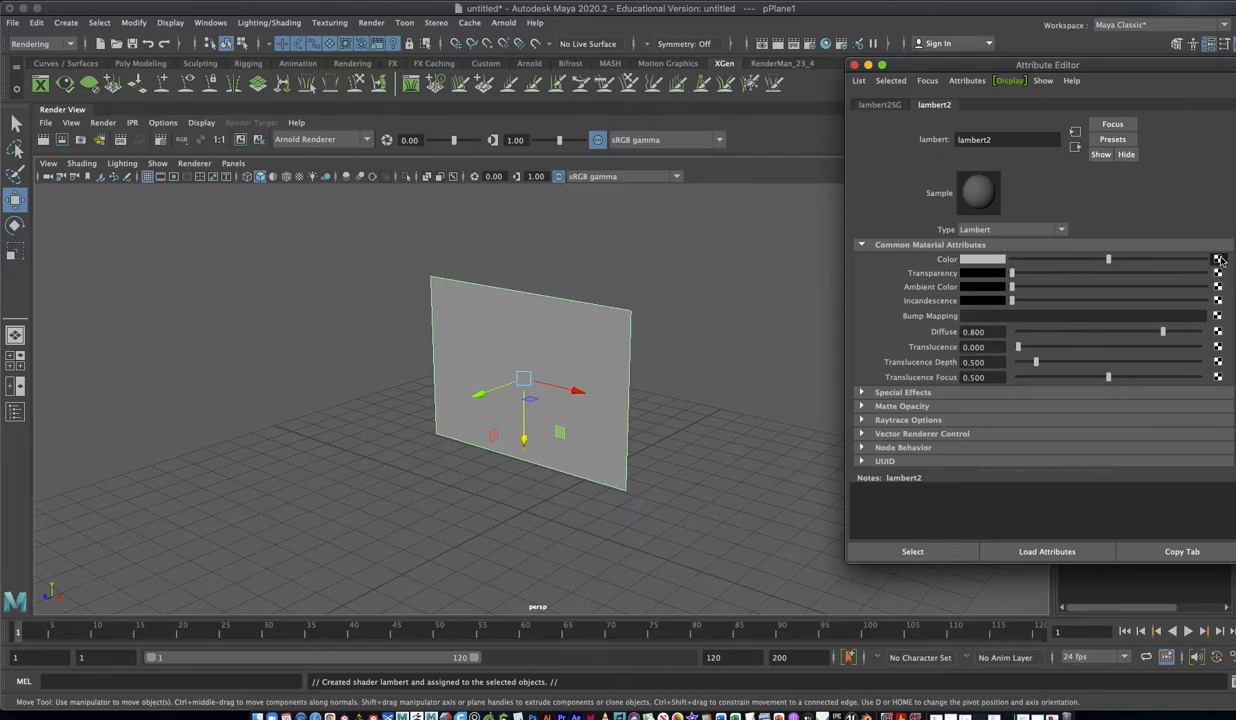
# Connect a Movie 2D texture to the Lambert color and browse for its Image Name.
pyautogui.click(1219, 260)
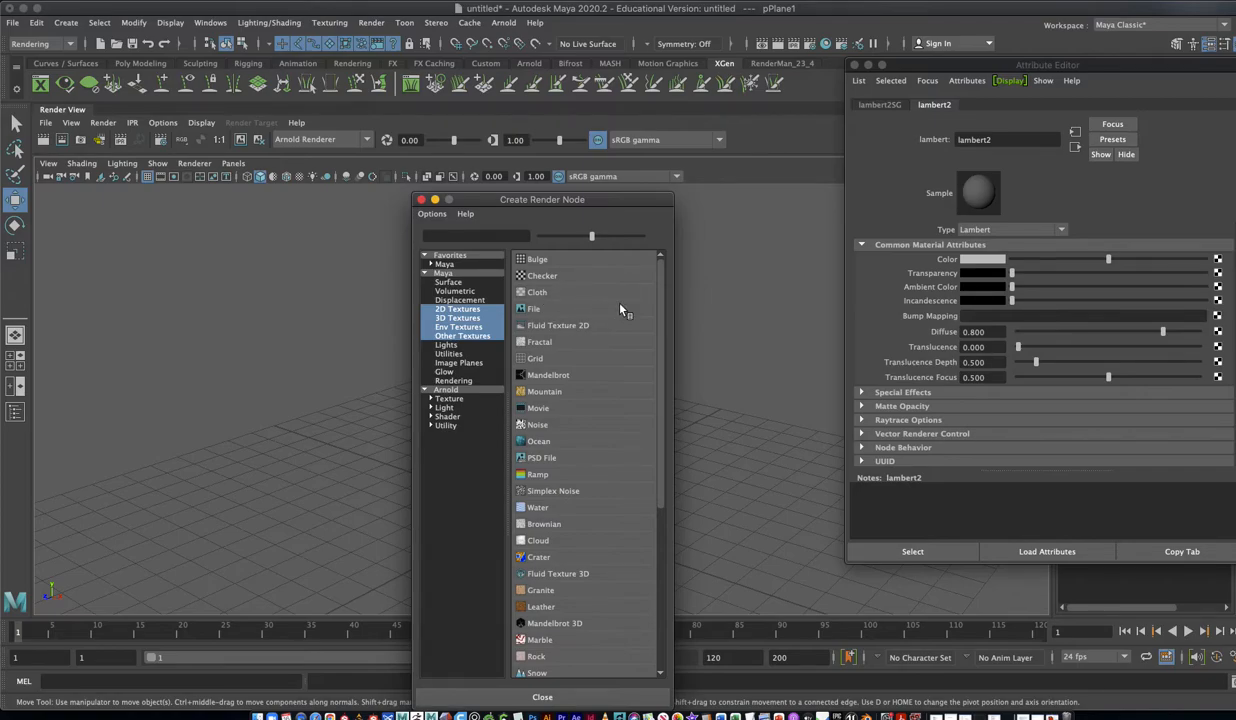
pyautogui.moveTo(555, 310)
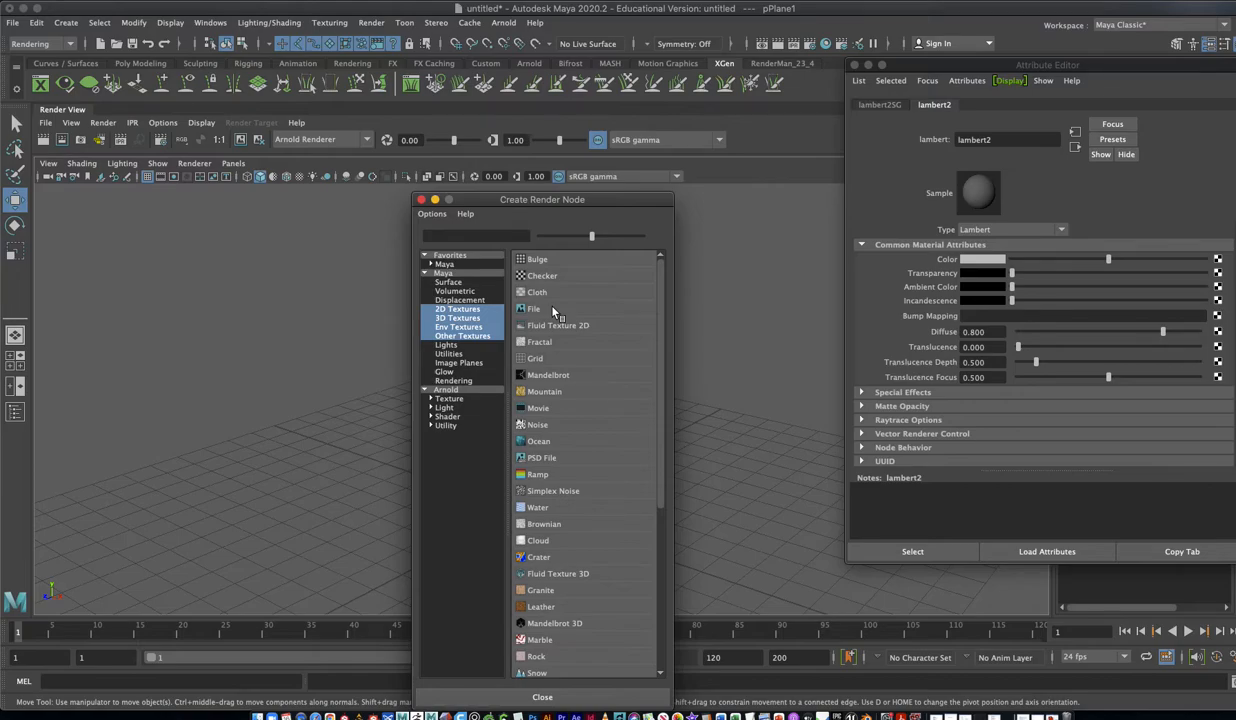
pyautogui.moveTo(533, 308)
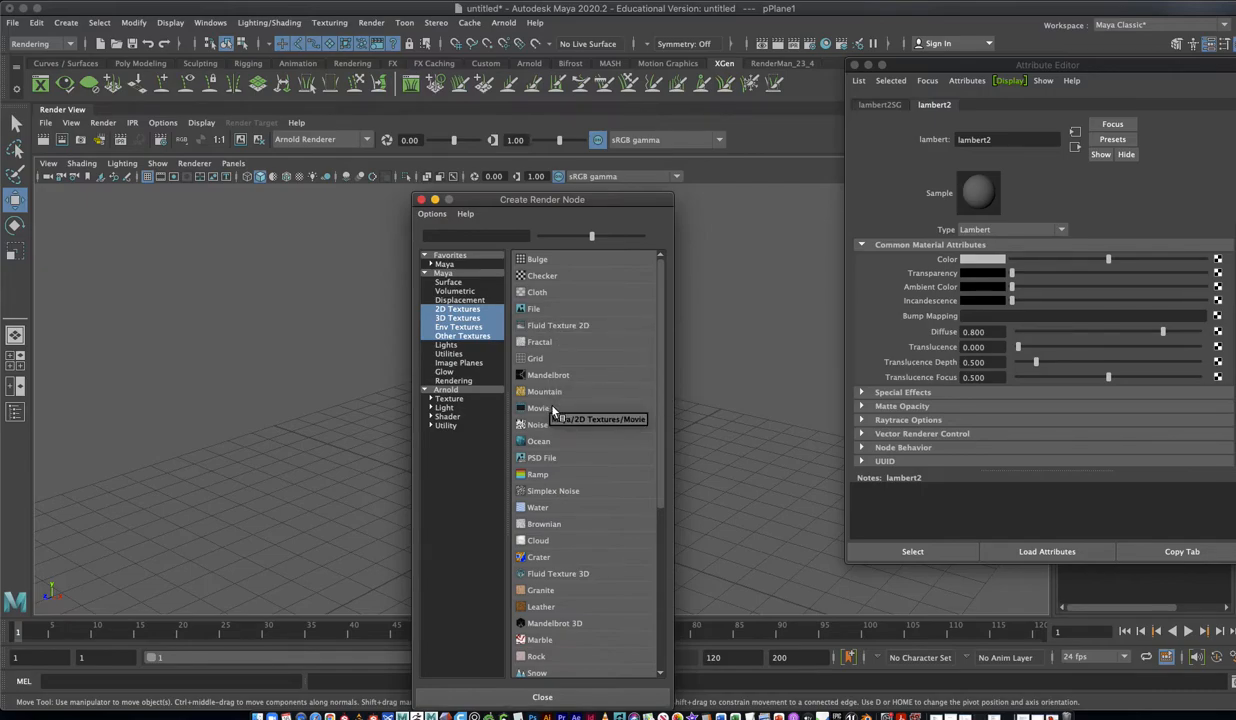
pyautogui.click(539, 408)
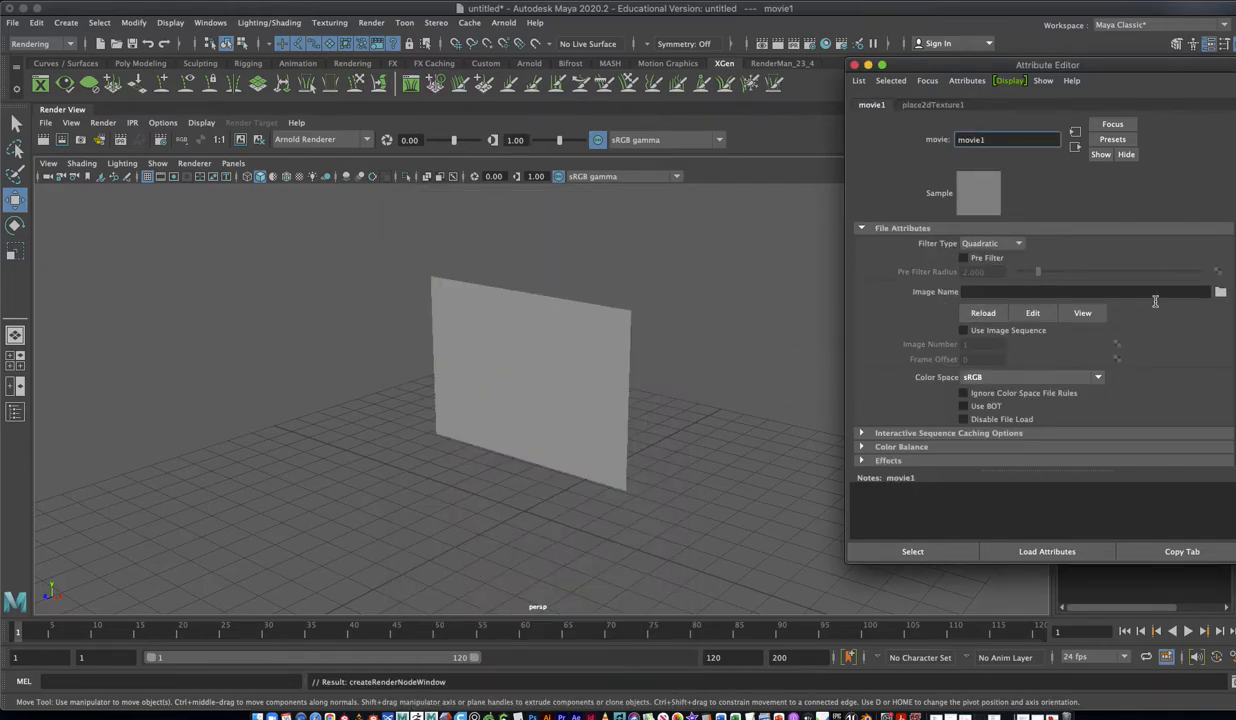
pyautogui.click(1220, 291)
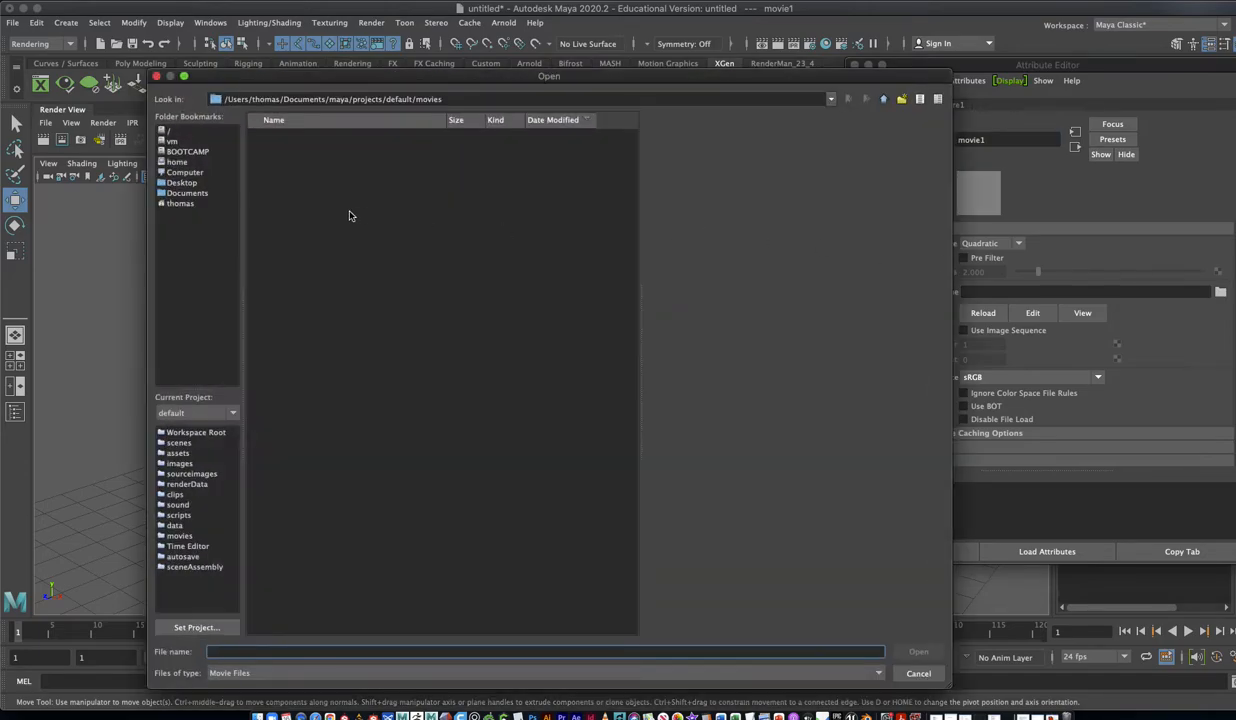
# Load test_2.mov from the Desktop as the movie texture's file.
pyautogui.click(181, 182)
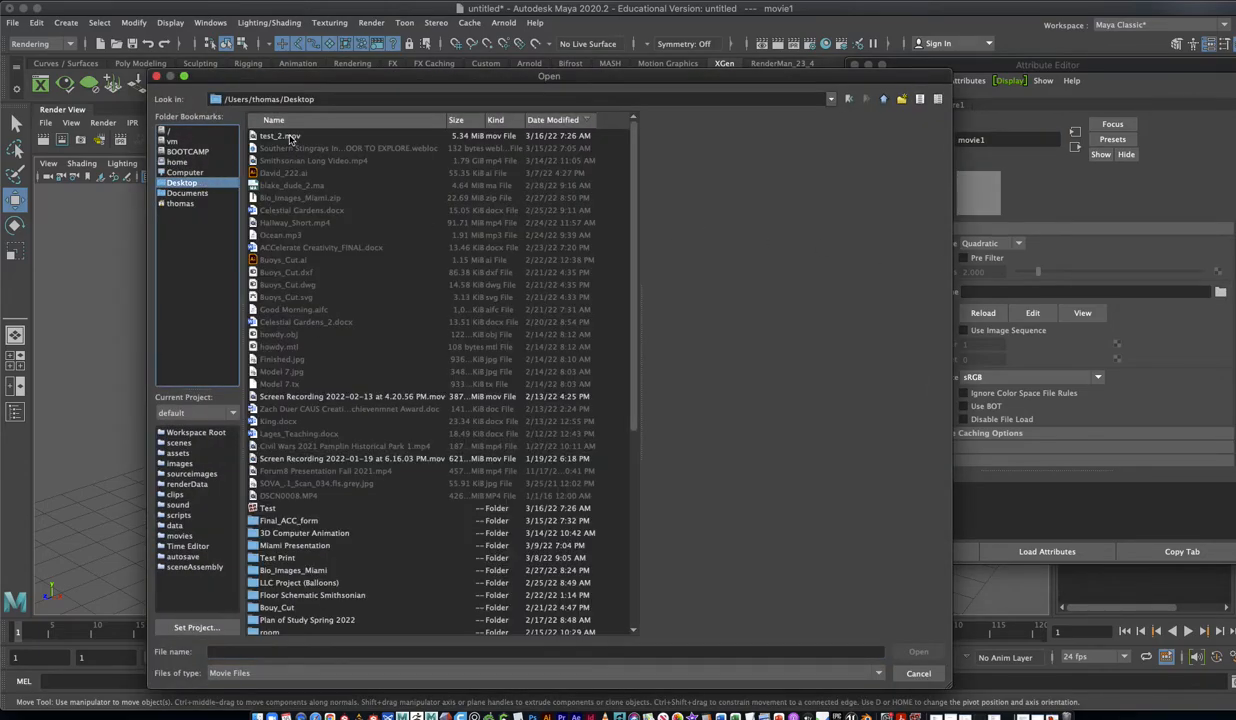
pyautogui.click(280, 135)
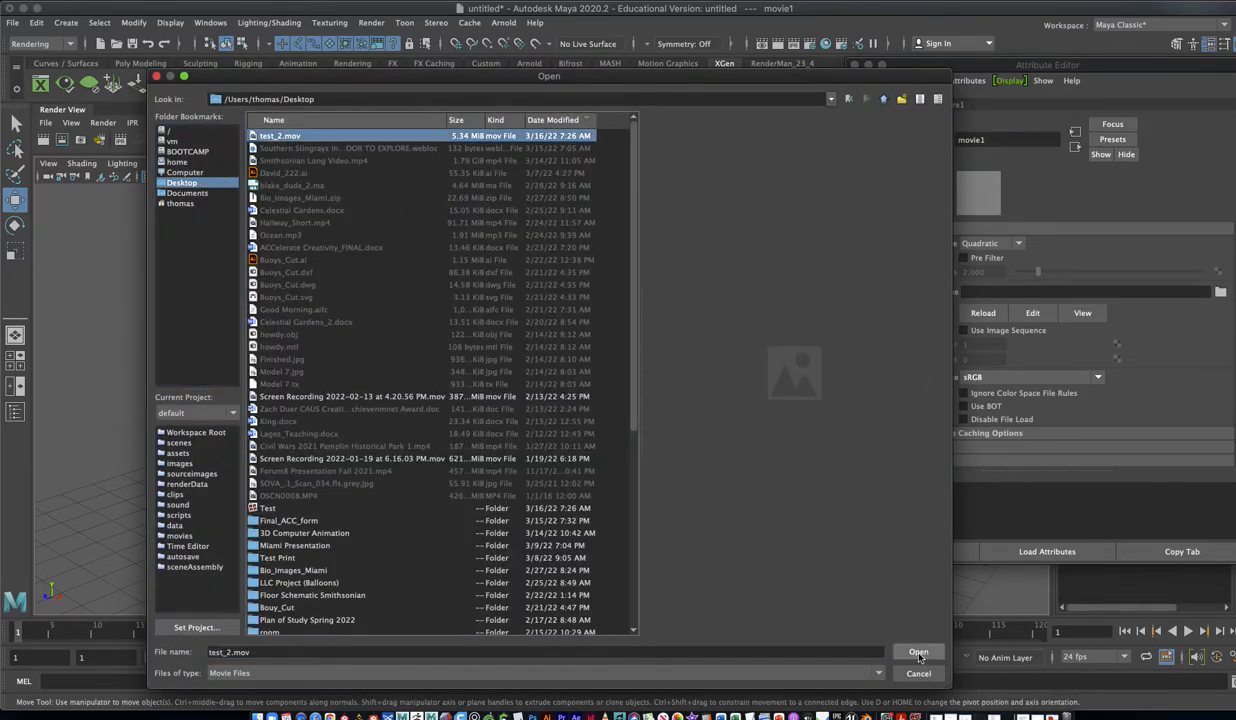
pyautogui.click(917, 652)
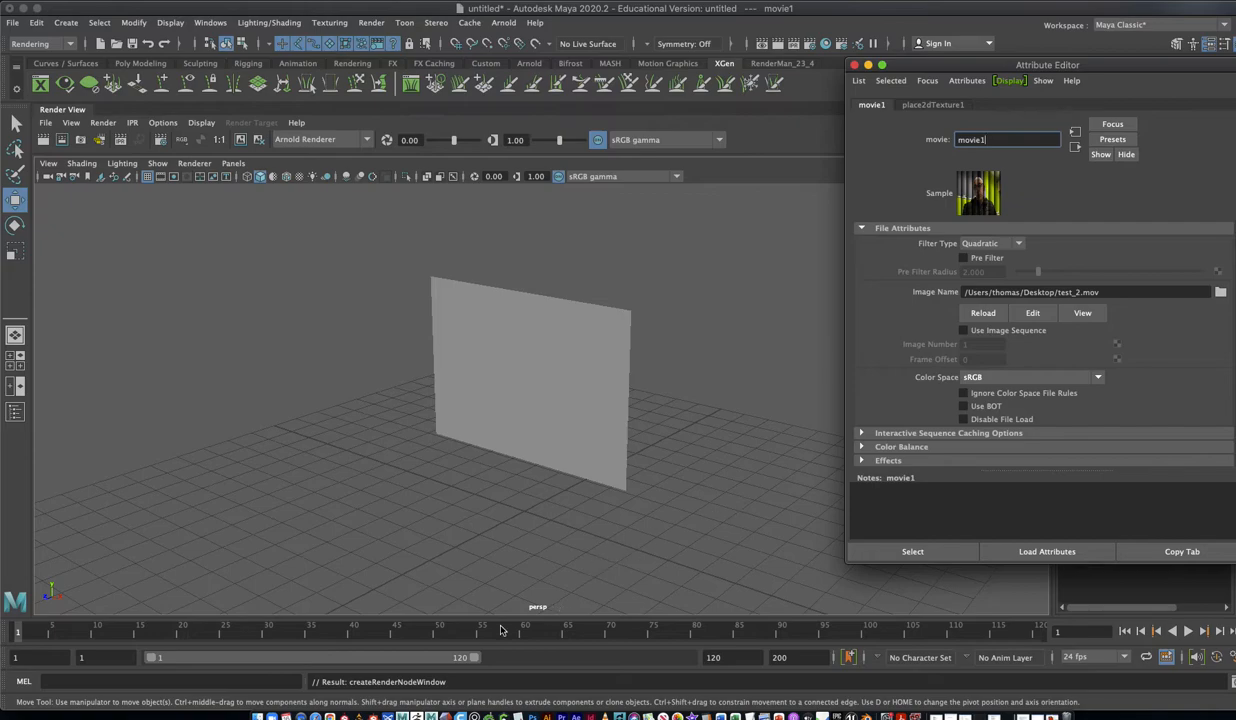
pyautogui.moveTo(475, 430)
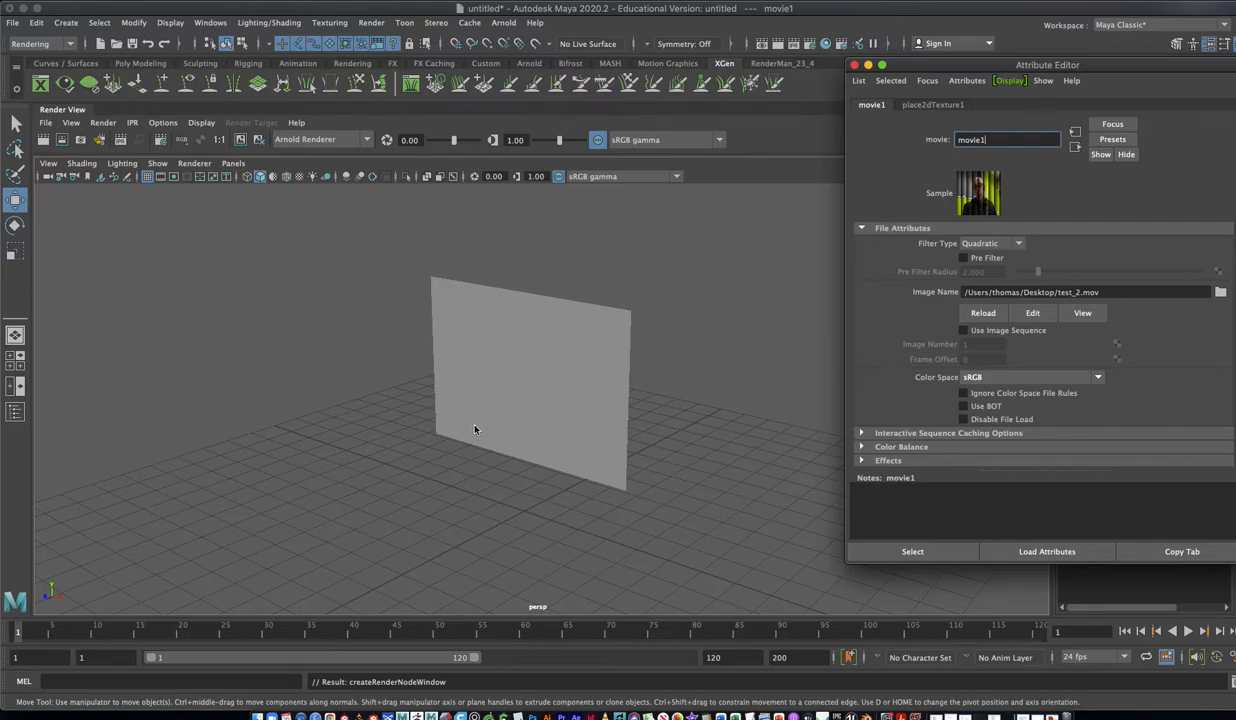
pyautogui.moveTo(566, 415)
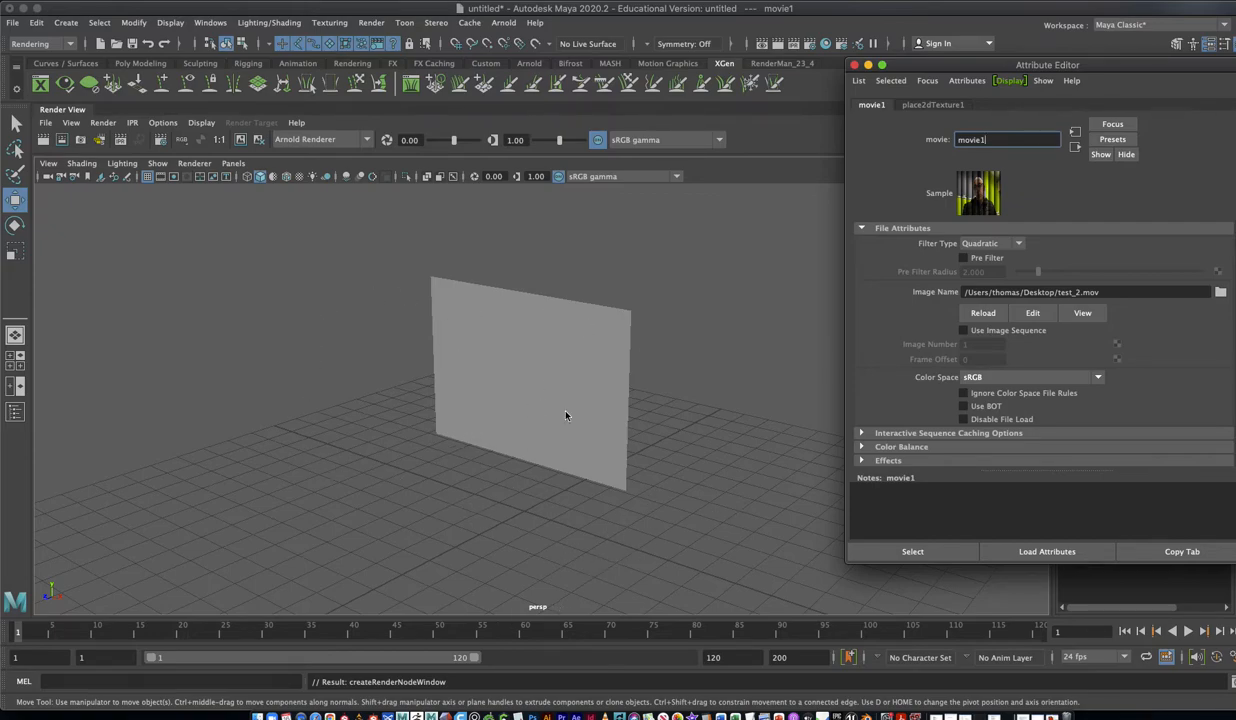
pyautogui.moveTo(517, 419)
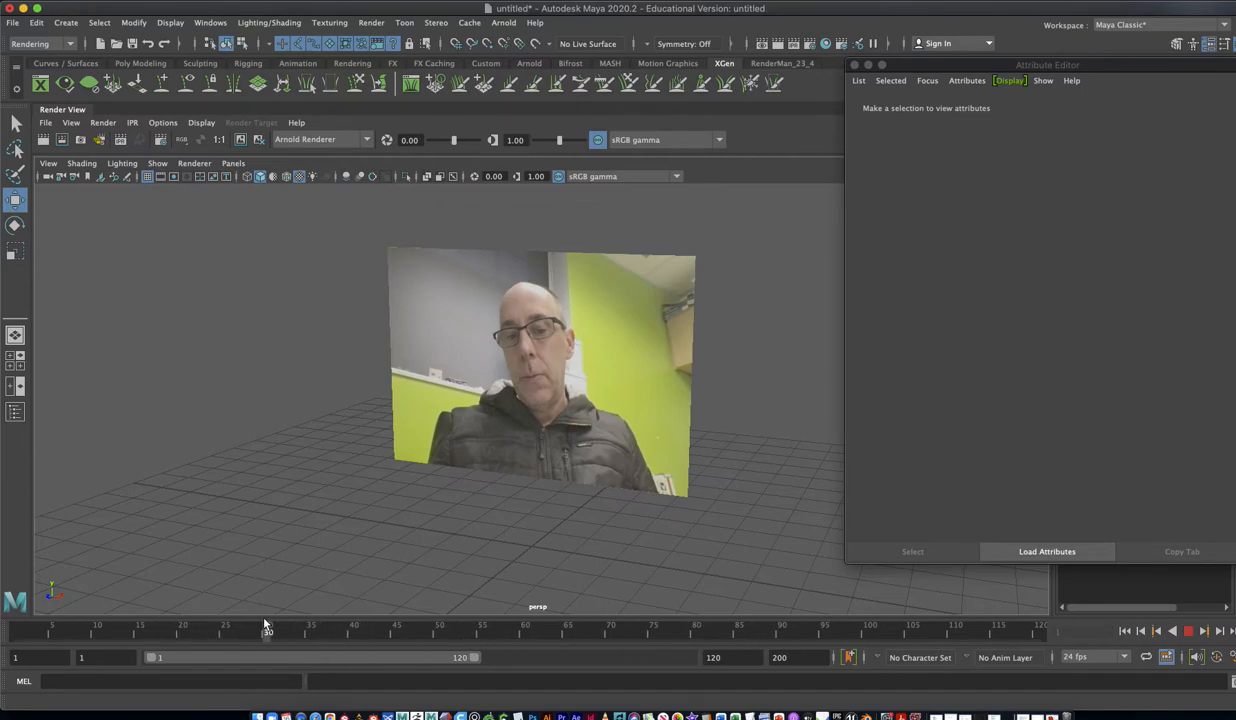
# Select the textured plane and show lambert2's attributes.
pyautogui.click(540, 370)
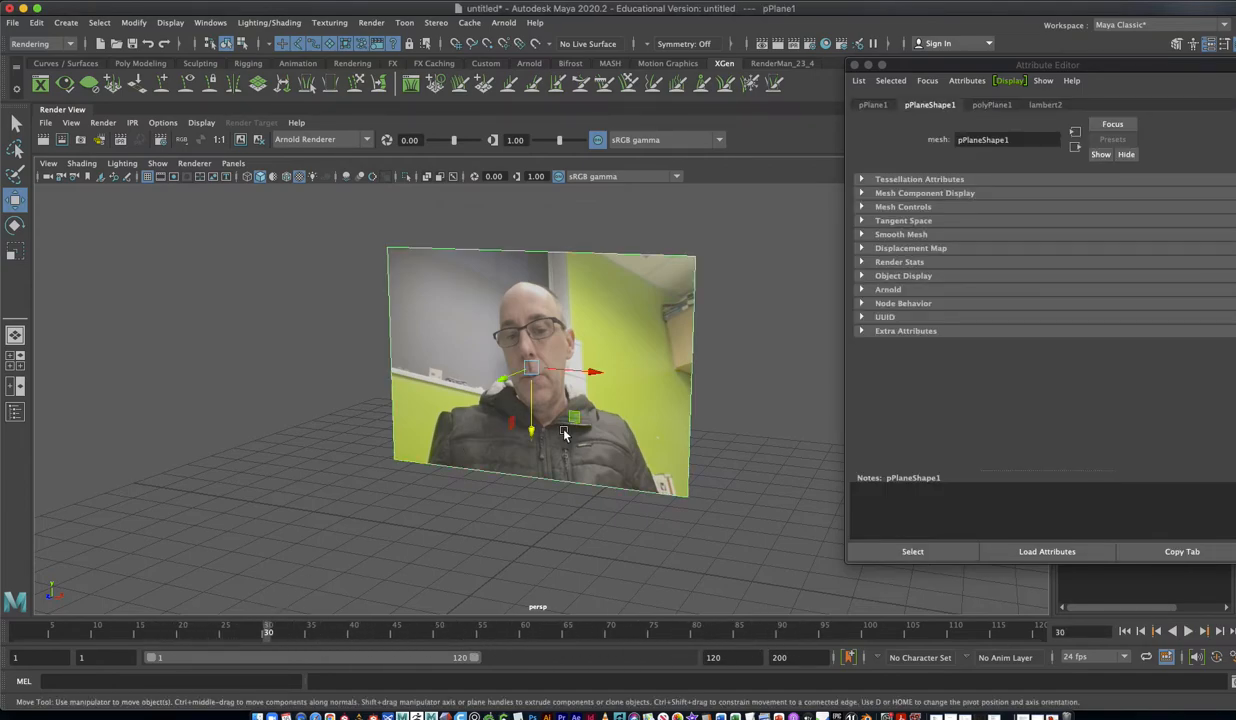
pyautogui.click(1045, 104)
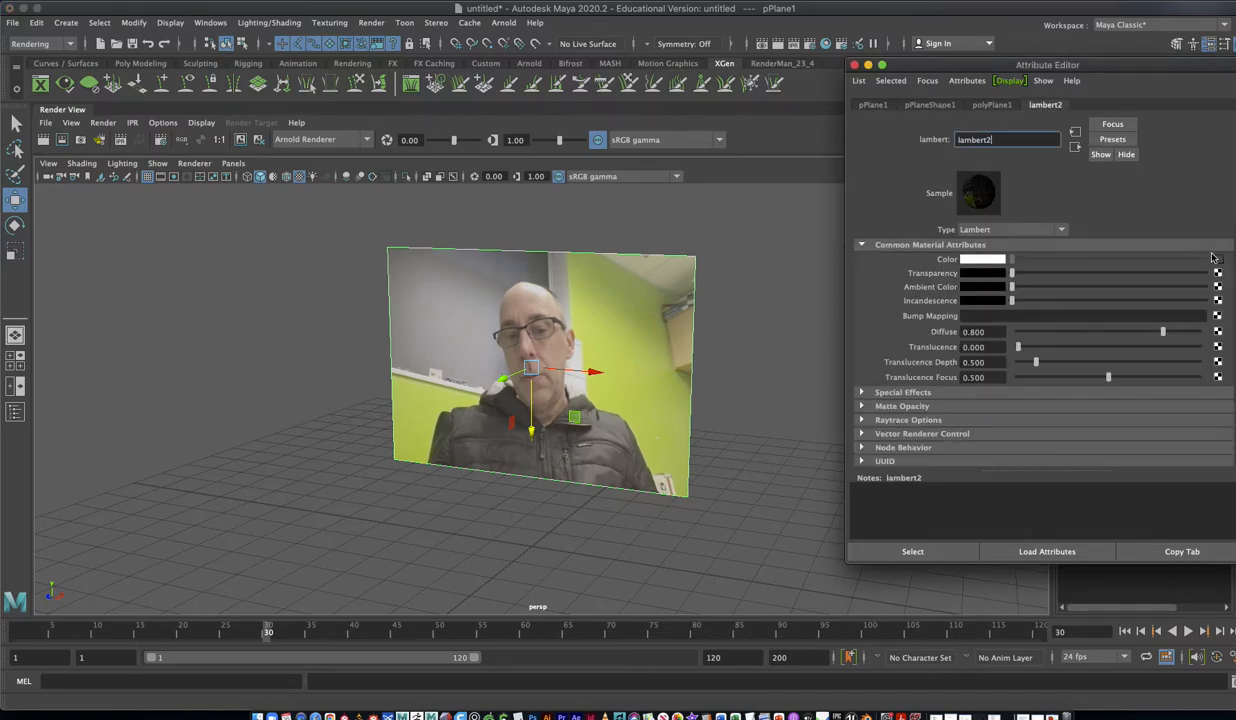
# Go to movie16 from the Color map and enable Use Image Sequence.
pyautogui.click(874, 104)
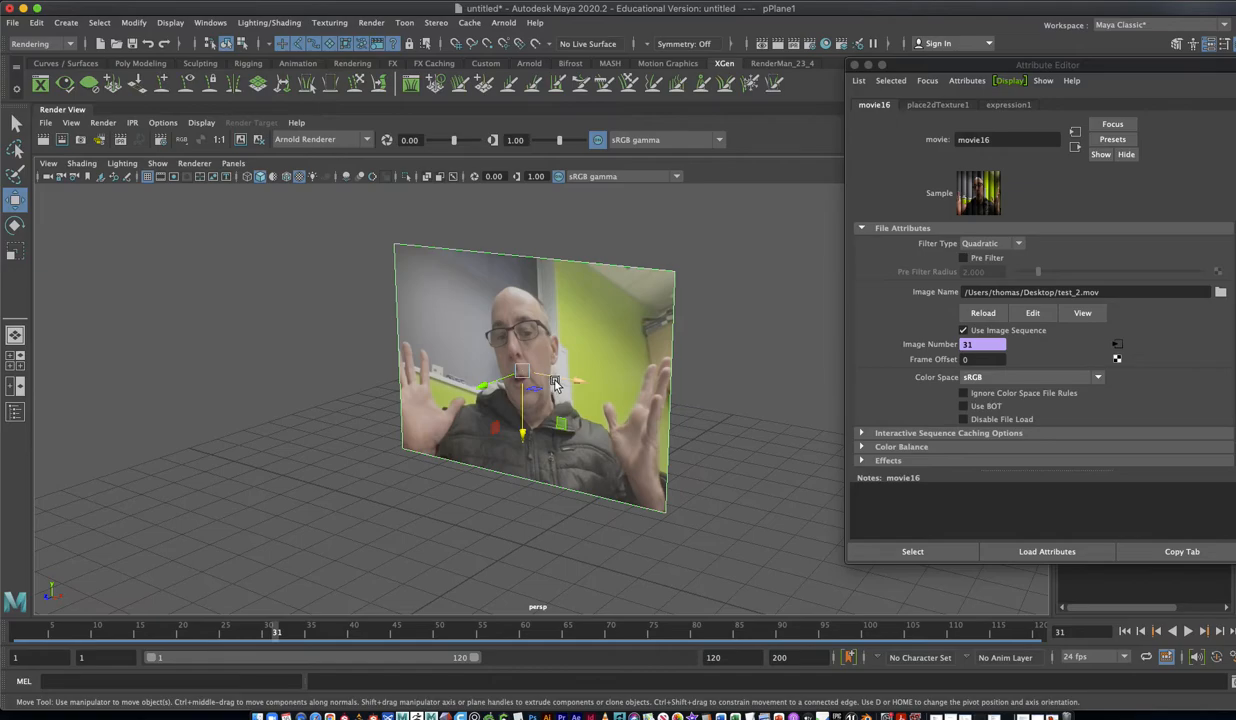
pyautogui.moveTo(555, 385)
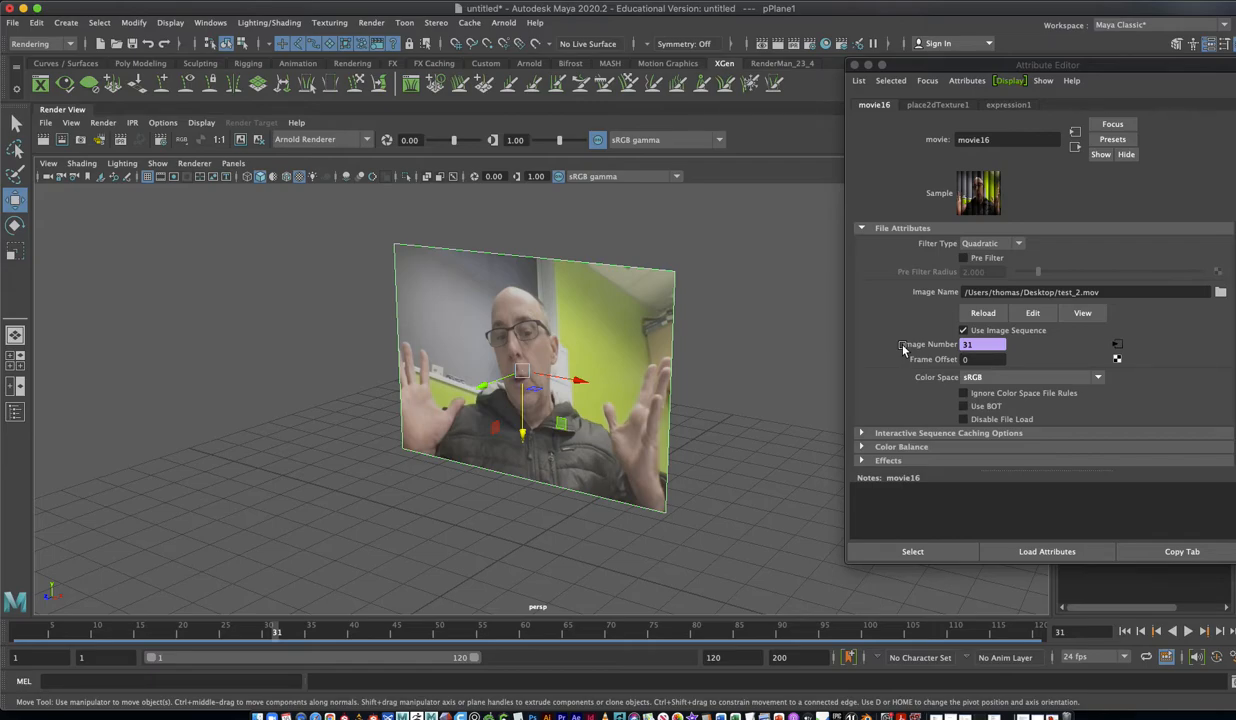
pyautogui.moveTo(730, 408)
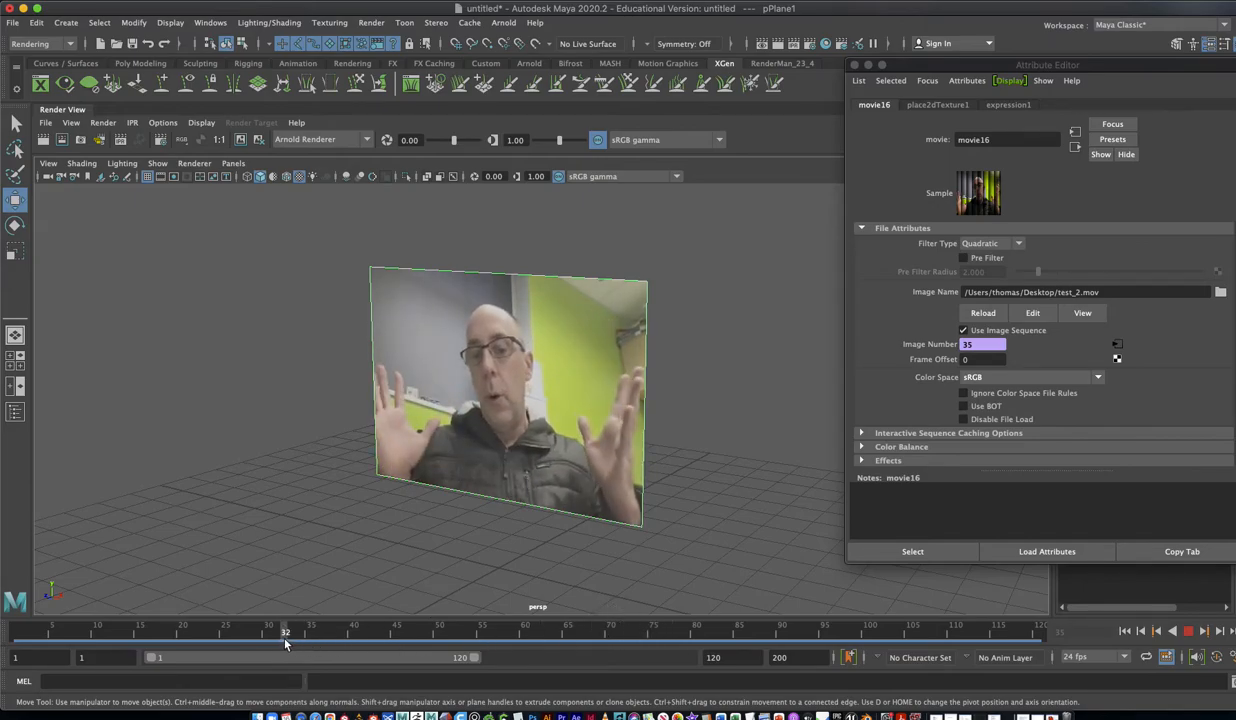
# Scrub the timeline to watch the video update, stopping at frame 65.
pyautogui.moveTo(286, 633); pyautogui.dragTo(603, 633)
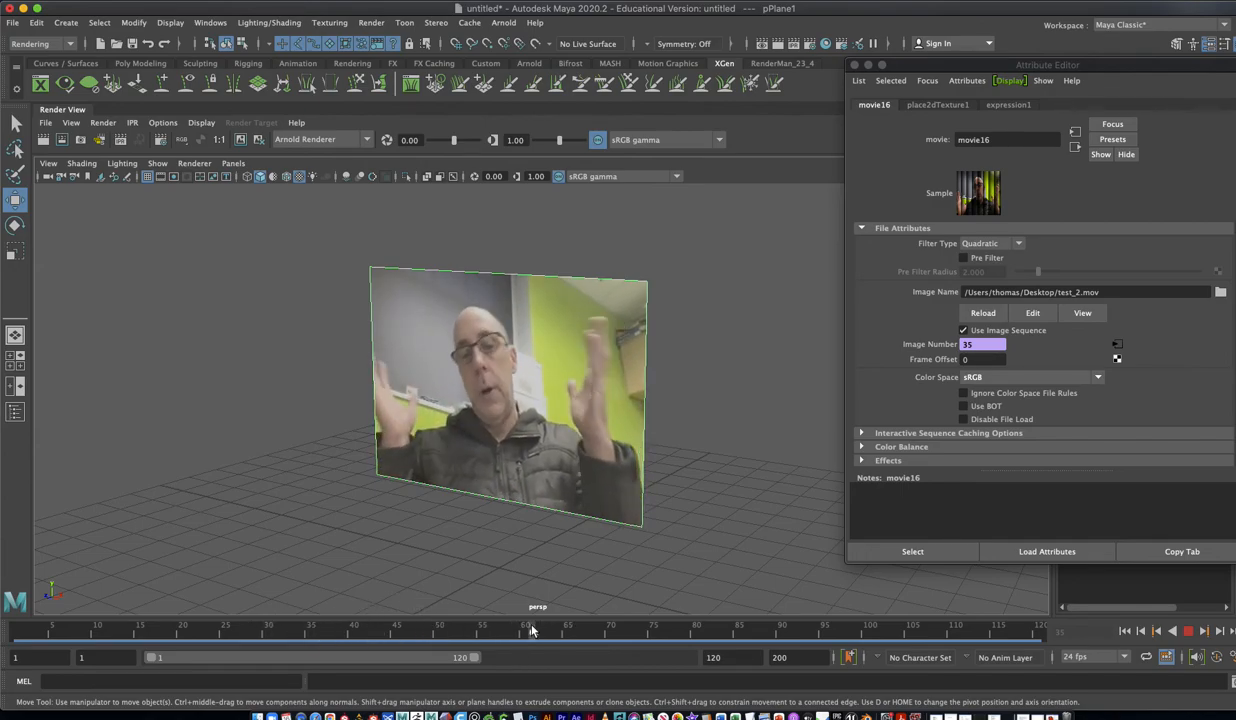
pyautogui.click(508, 625)
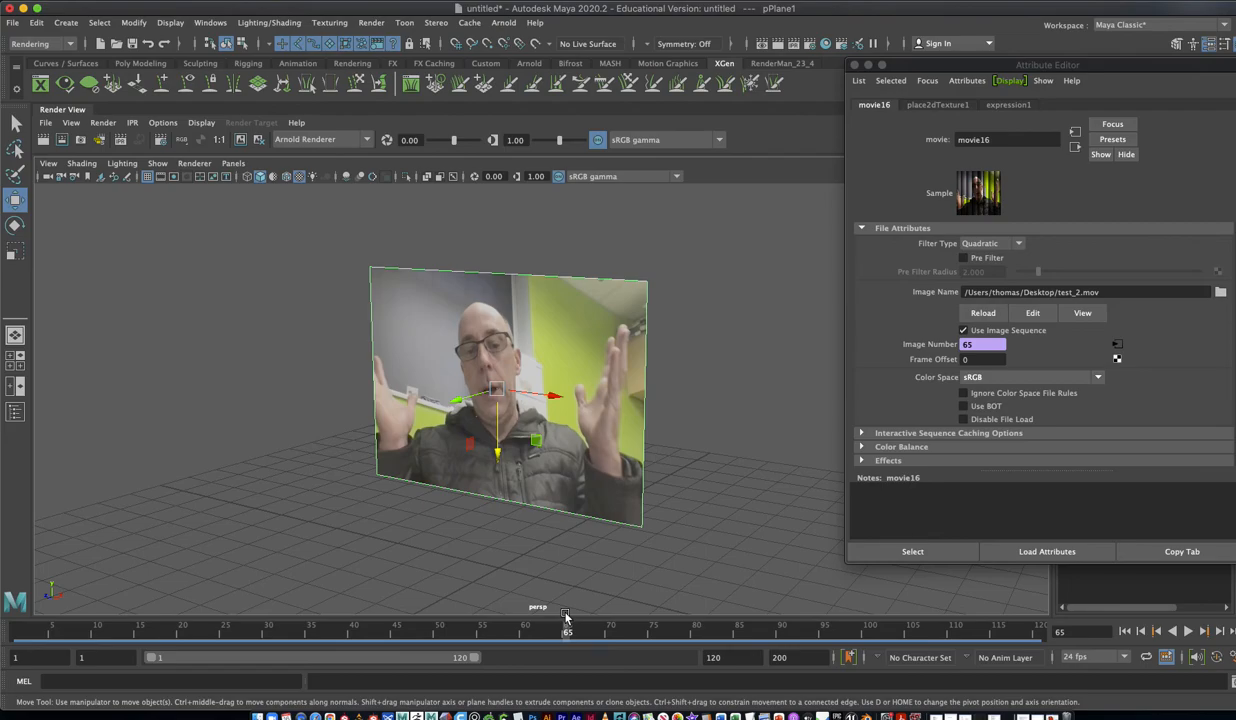
pyautogui.moveTo(807, 362)
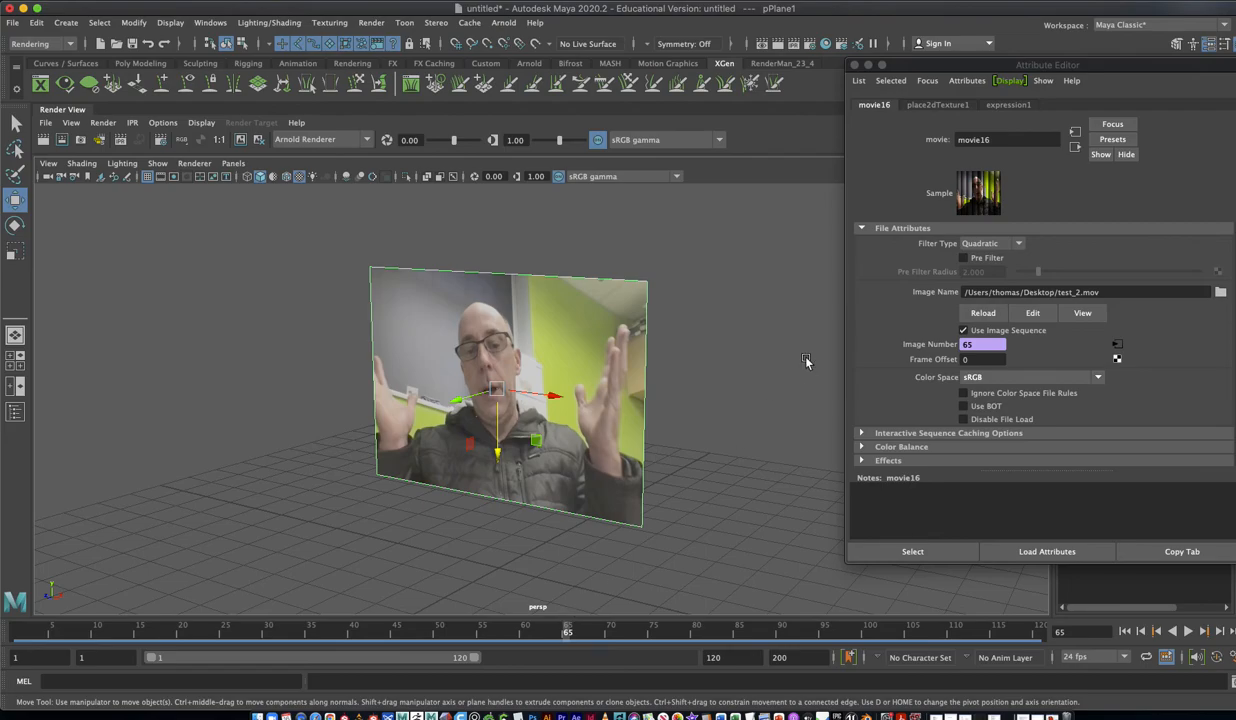